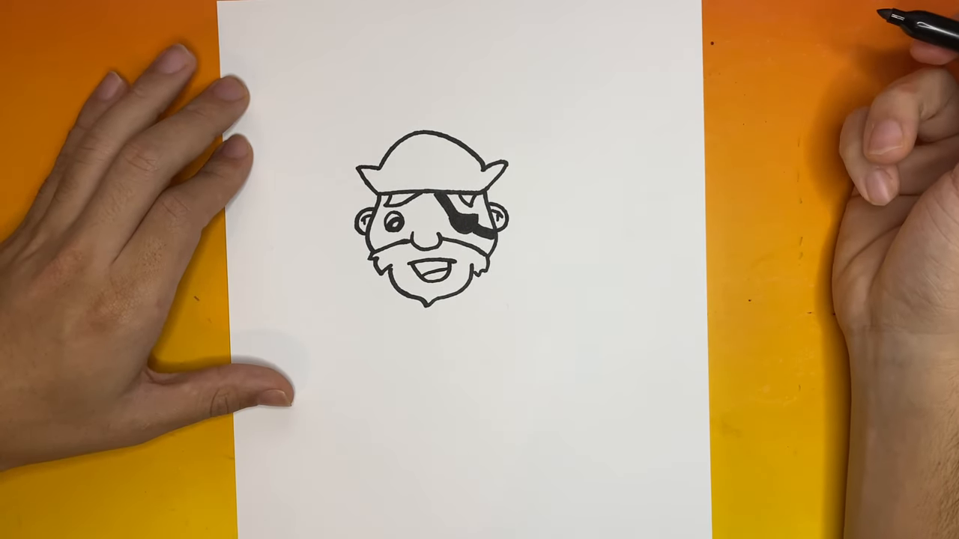
mouse_move(569, 255)
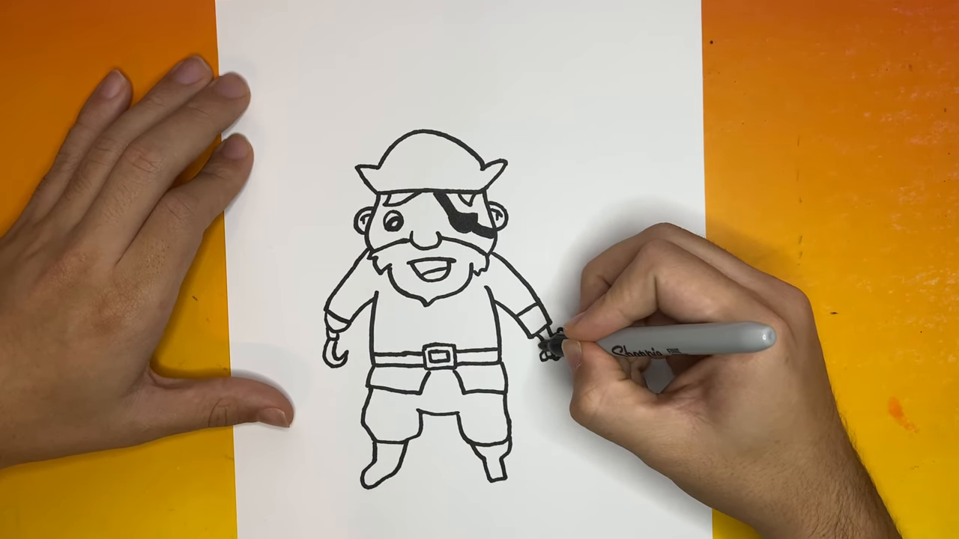
left_click_drag(558, 341, 600, 307)
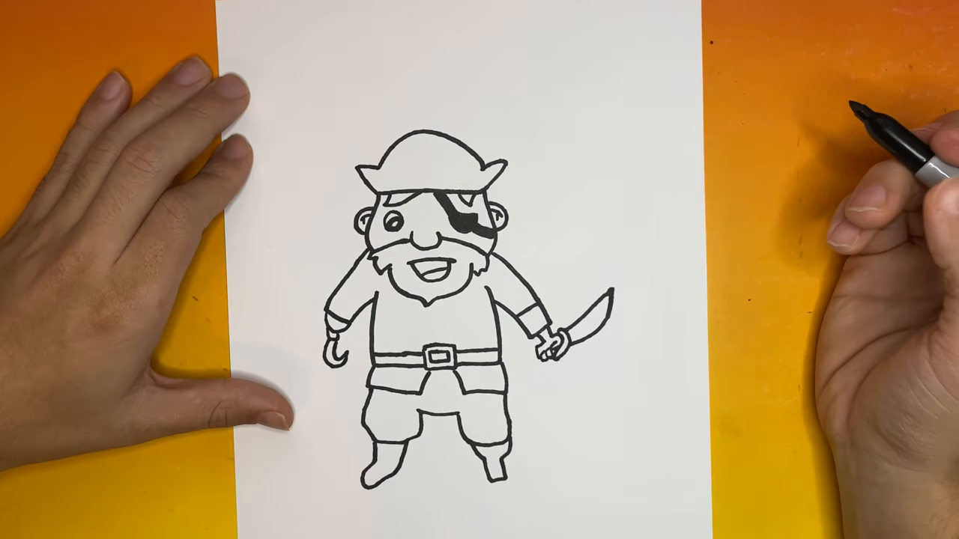